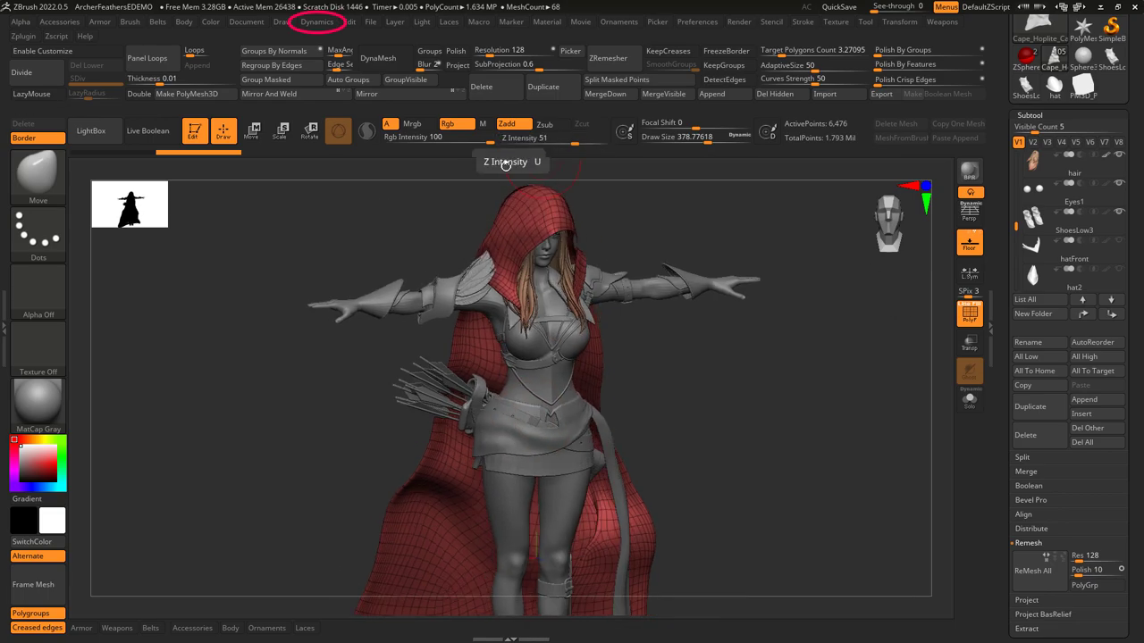
Bring up the Dynamics palette holding the cloak's cloth simulation settings.
{"action": "left_click", "coordinate": [316, 21]}
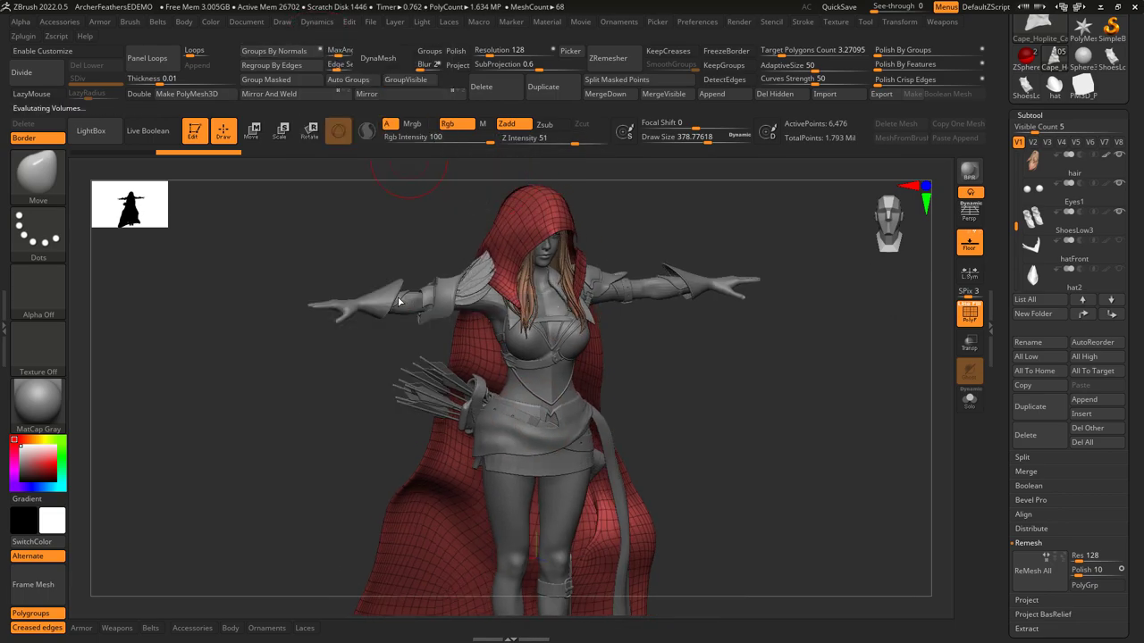
{"action": "left_click", "coordinate": [318, 22]}
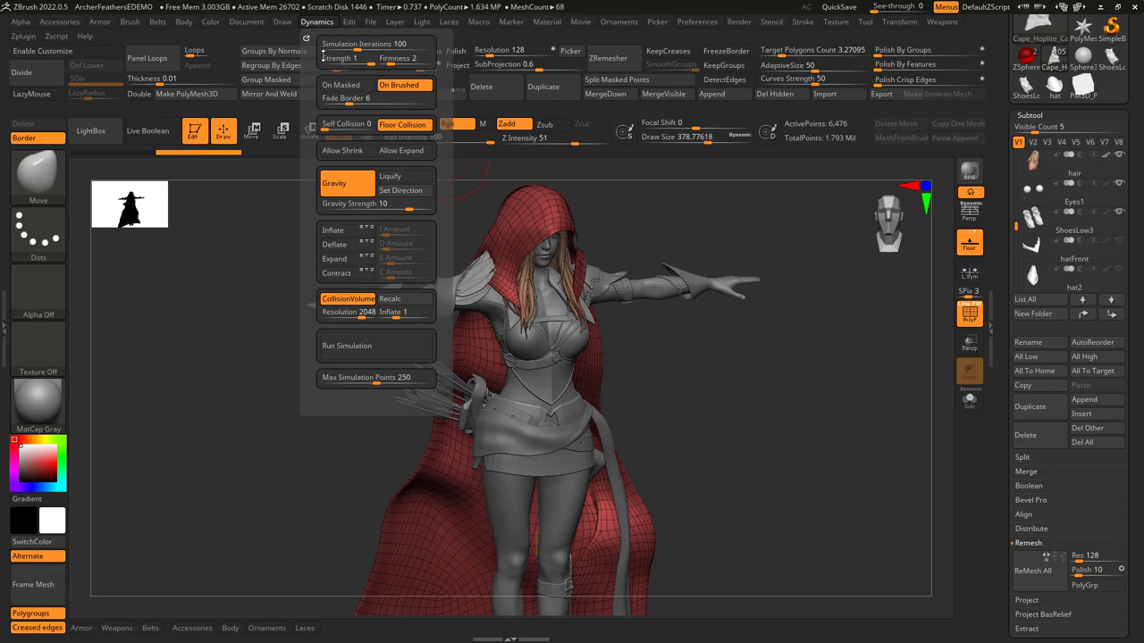
Run the cloth simulation twice so the red cloak falls and drapes under gravity.
{"action": "left_click", "coordinate": [347, 347]}
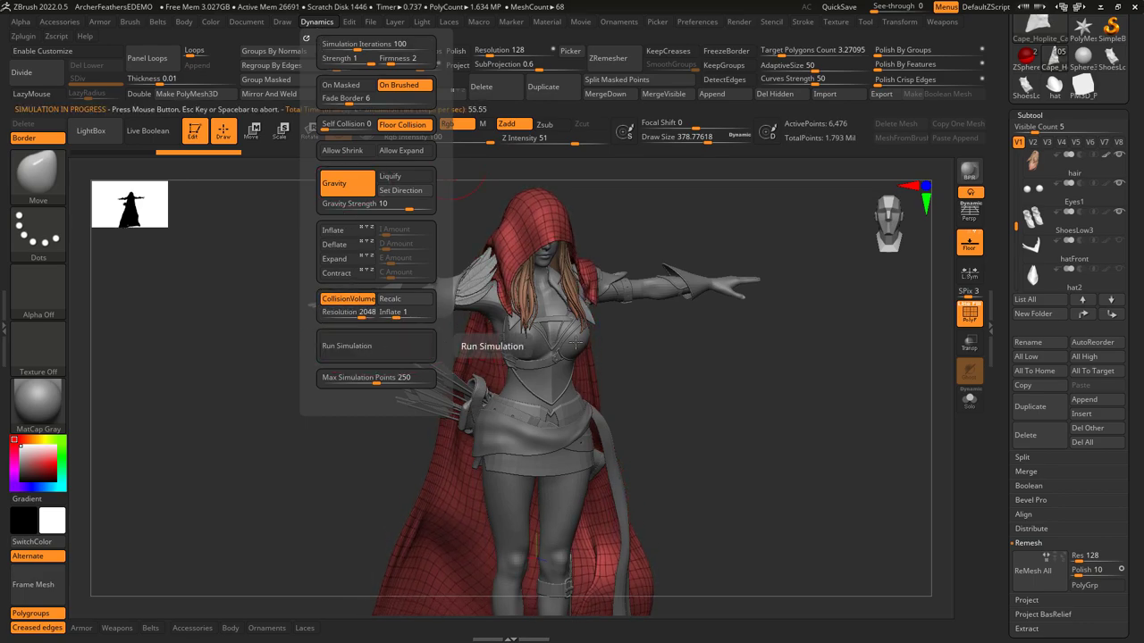
{"action": "left_click", "coordinate": [375, 347]}
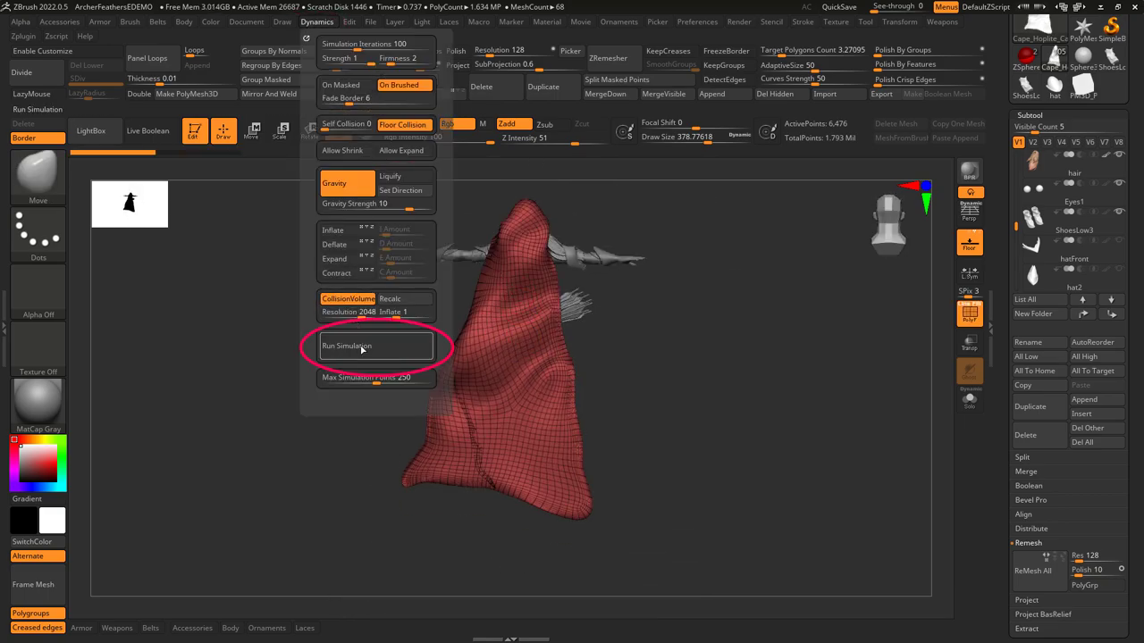
{"action": "left_click", "coordinate": [347, 347]}
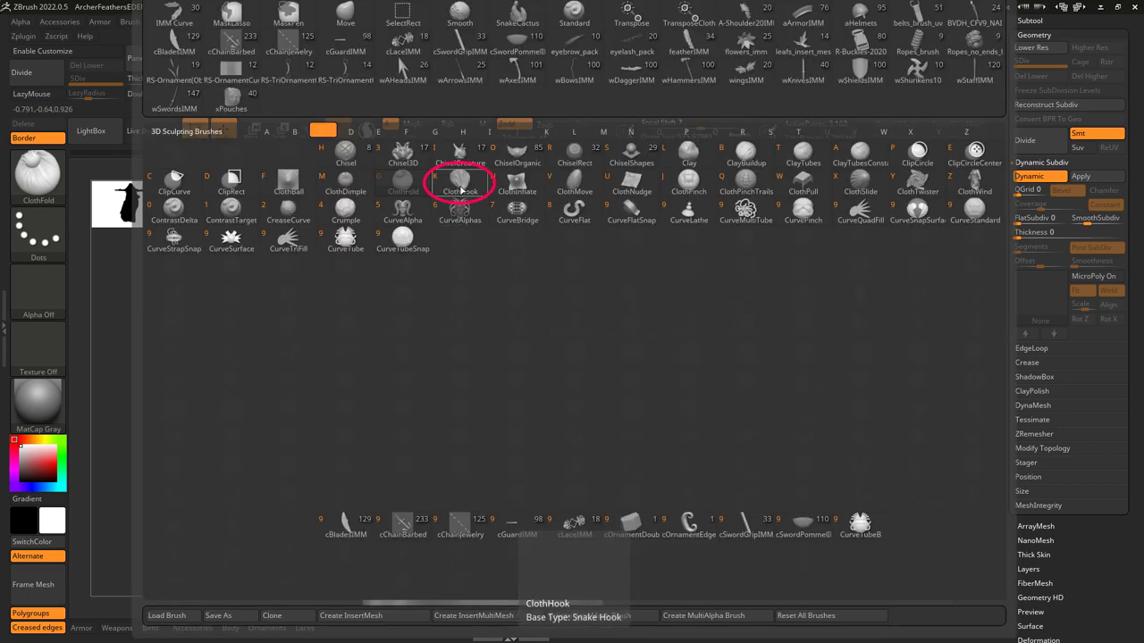
Pull a fold outward on the cloak's side with ClothHook, then rerun the simulation to settle the hood.
{"action": "left_click", "coordinate": [459, 182]}
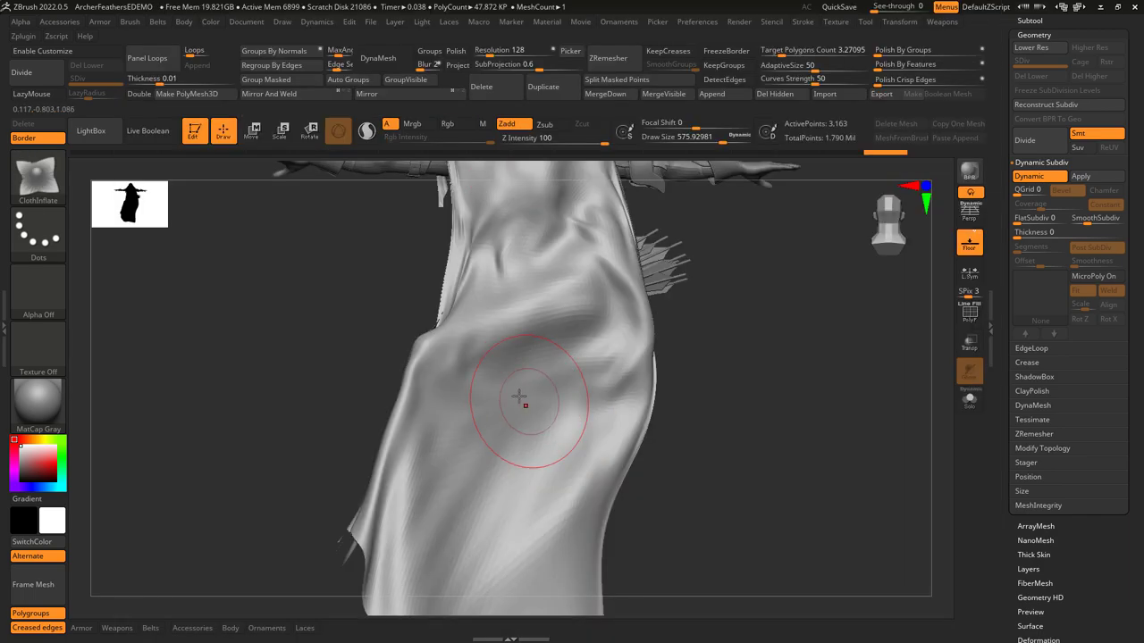
{"action": "left_click_drag", "start_coordinate": [522, 397], "coordinate": [547, 361]}
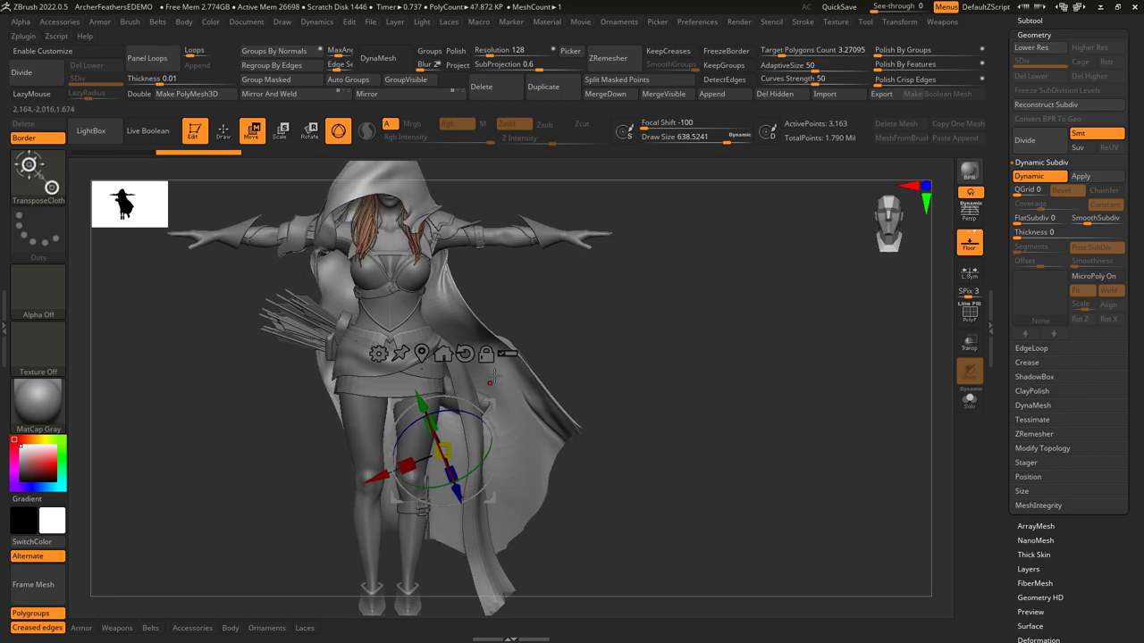
{"action": "left_click", "coordinate": [375, 347]}
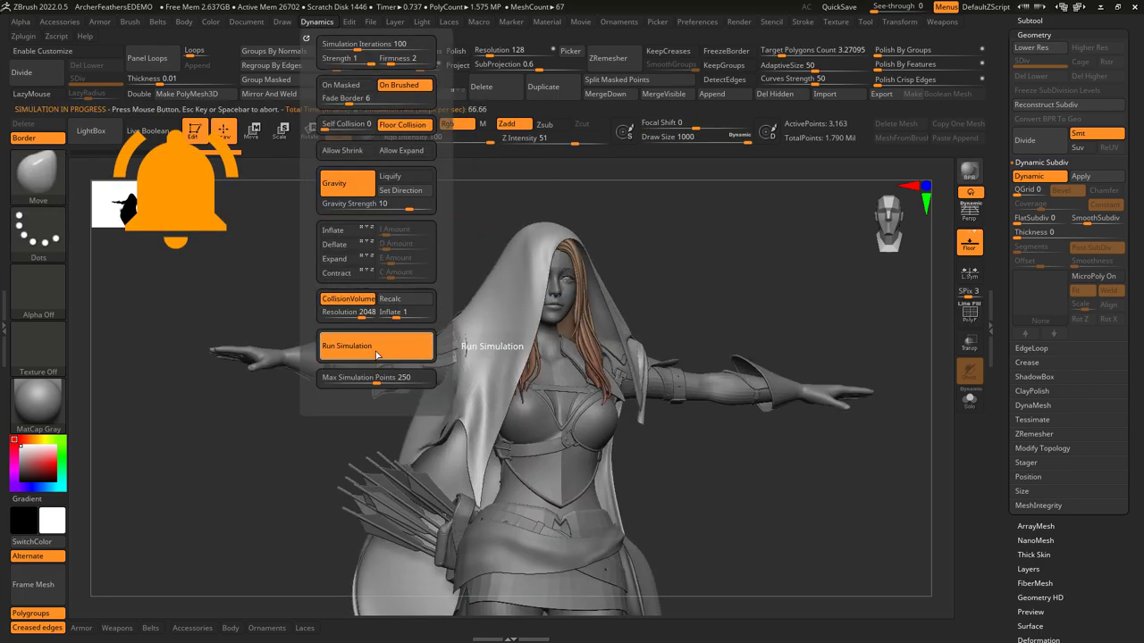